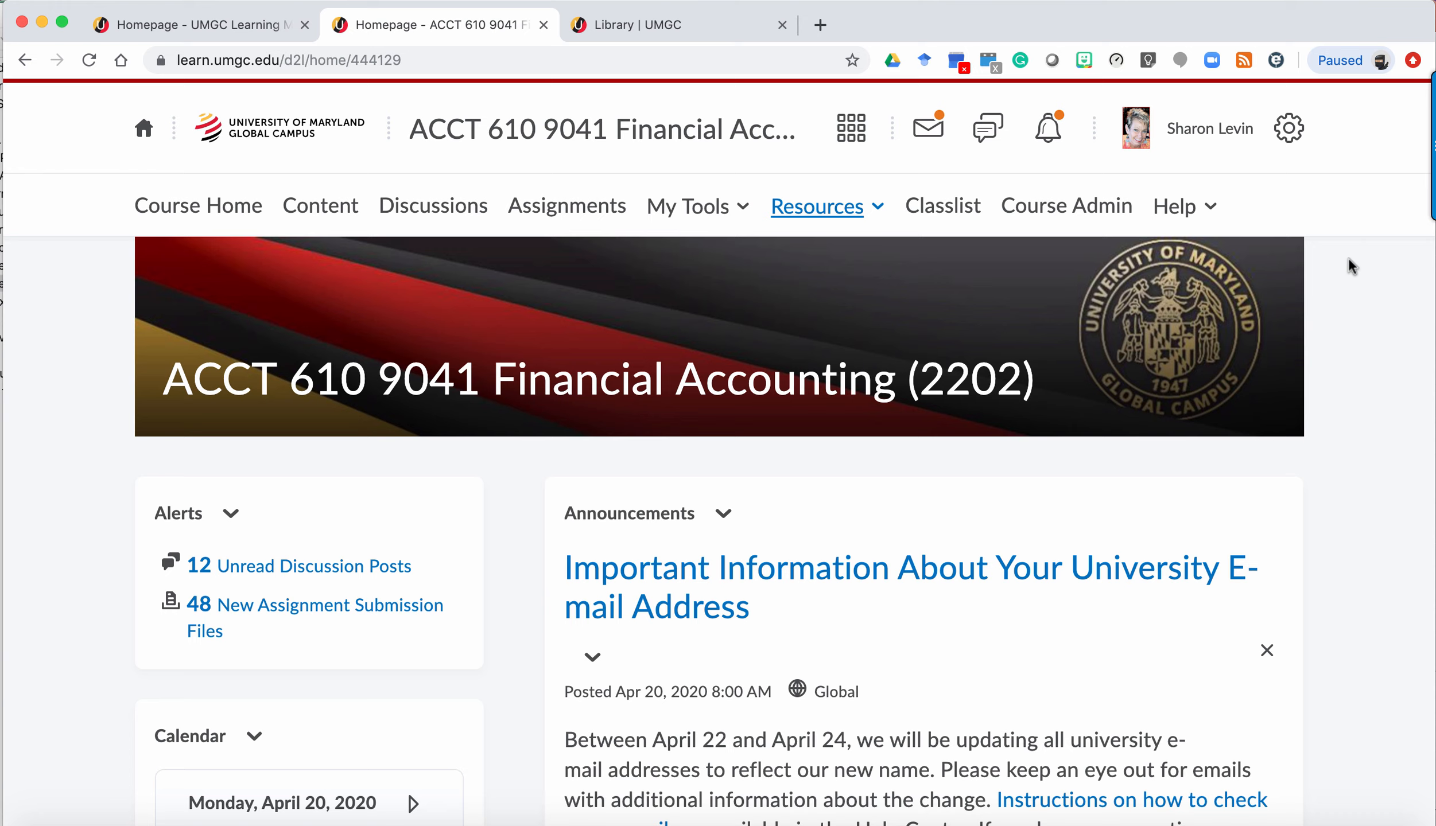
{"action": "mouse_move", "coordinate": [916, 237]}
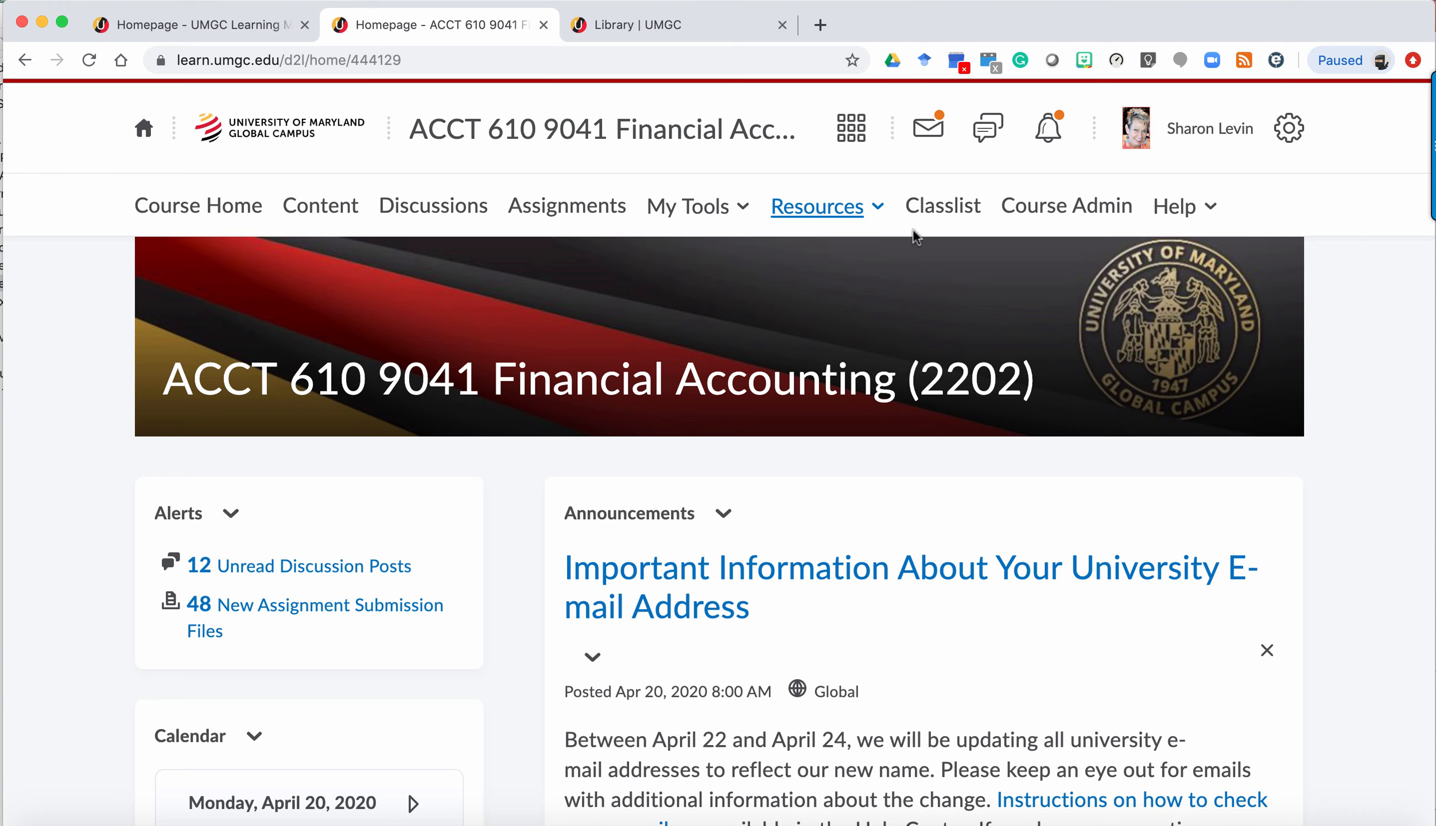
Open the UMGC Library site from the ACCT 610 course's Resources menu
{"action": "left_click", "coordinate": [817, 206]}
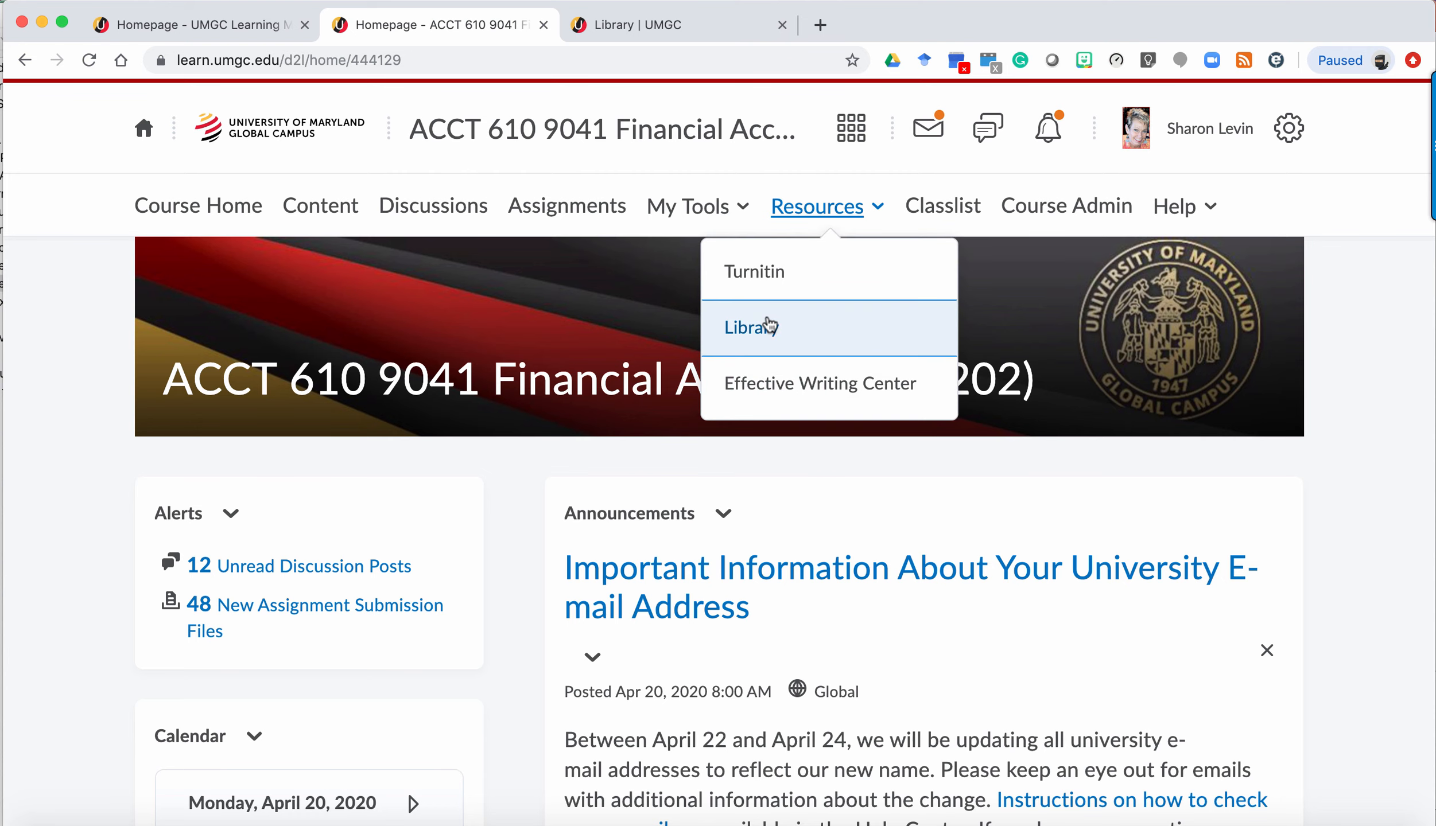
{"action": "left_click", "coordinate": [750, 327]}
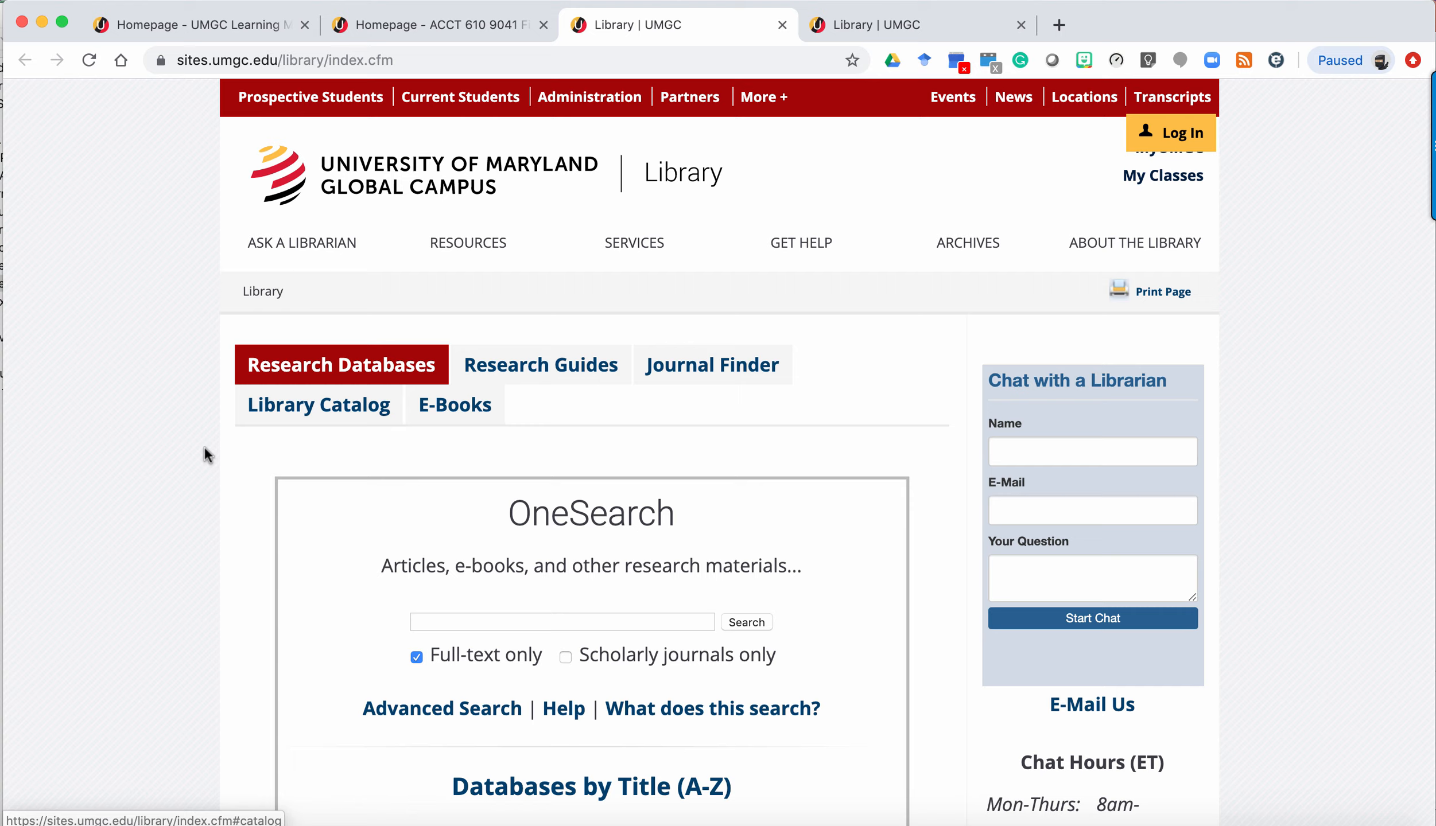
Go to the library's Research Help page under Get Help
{"action": "scroll", "scroll_direction": "down", "scroll_amount": 3}
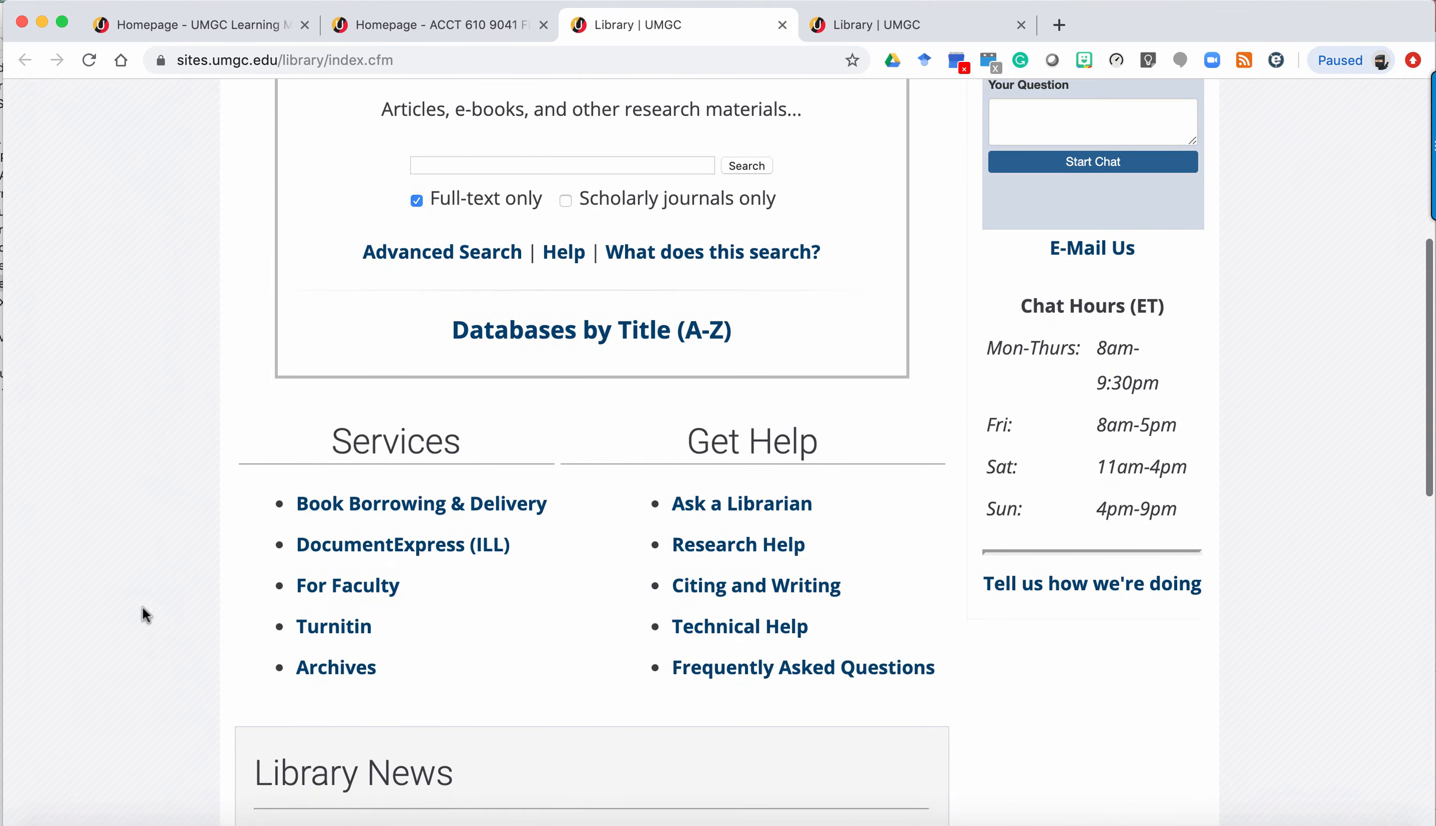
{"action": "scroll", "scroll_direction": "down", "scroll_amount": 3}
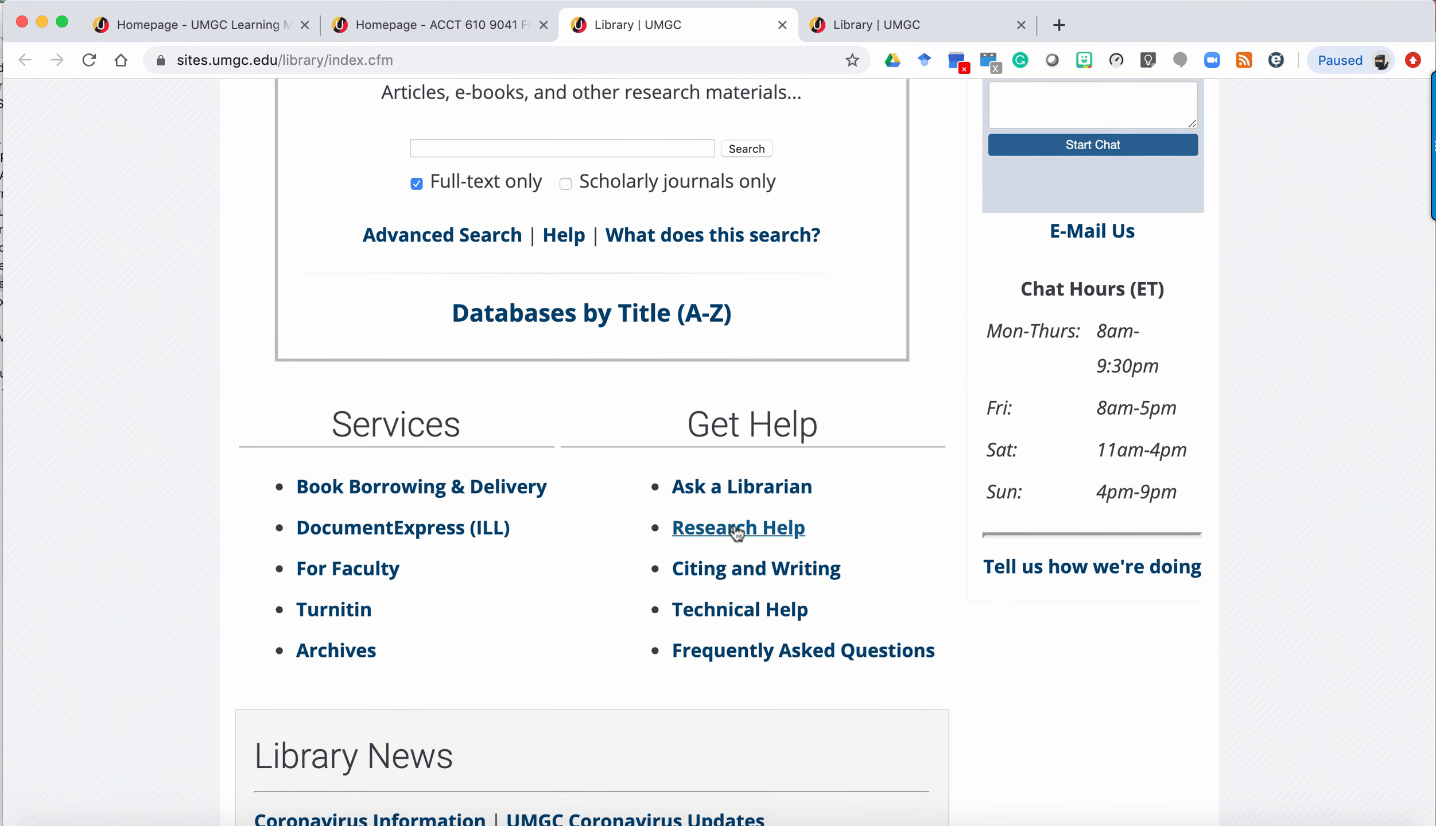
{"action": "left_click", "coordinate": [738, 528]}
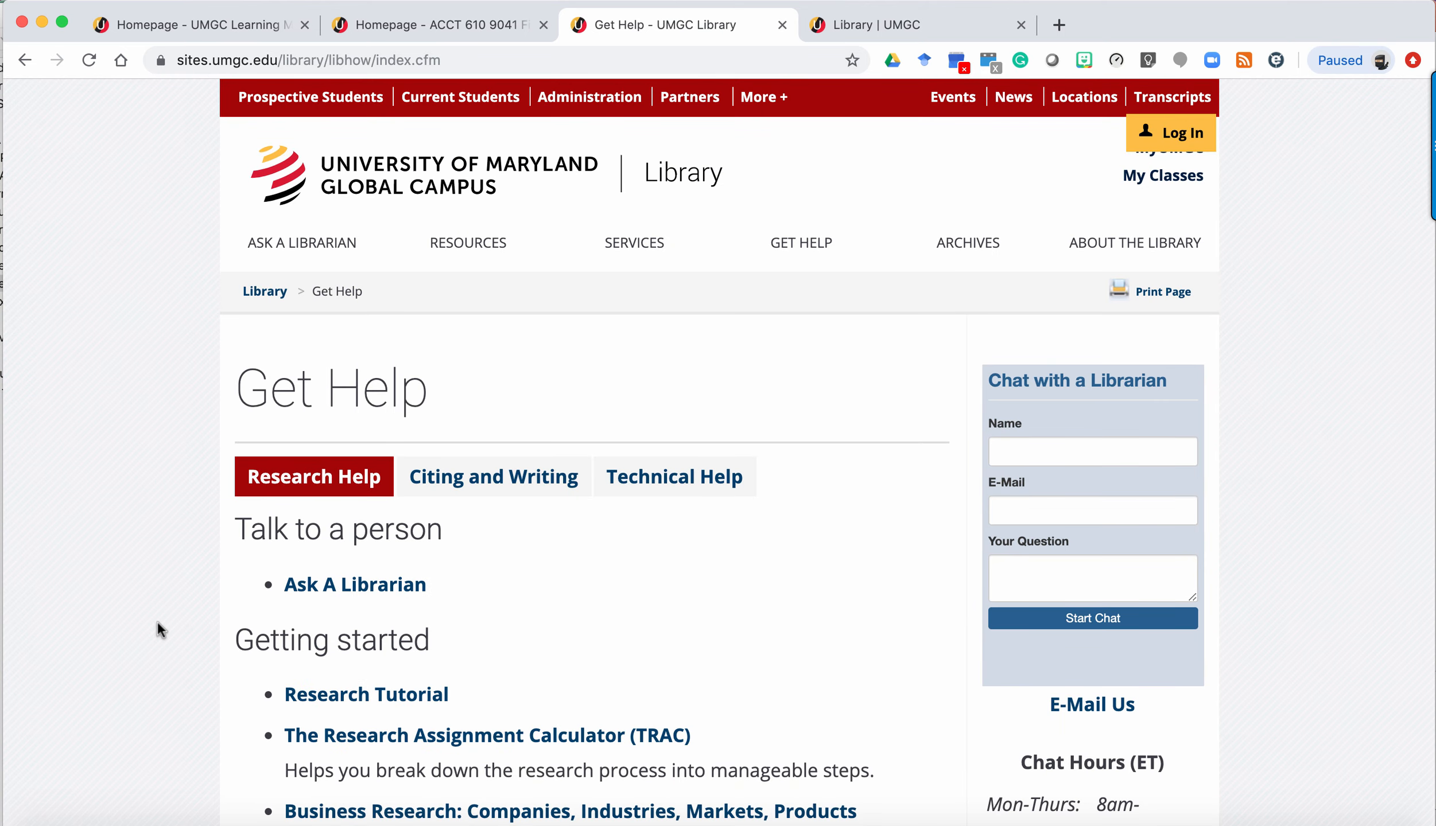
Open the 'Business Research: Companies, Industries, Markets, Products' guide
{"action": "scroll", "scroll_direction": "down", "scroll_amount": 3}
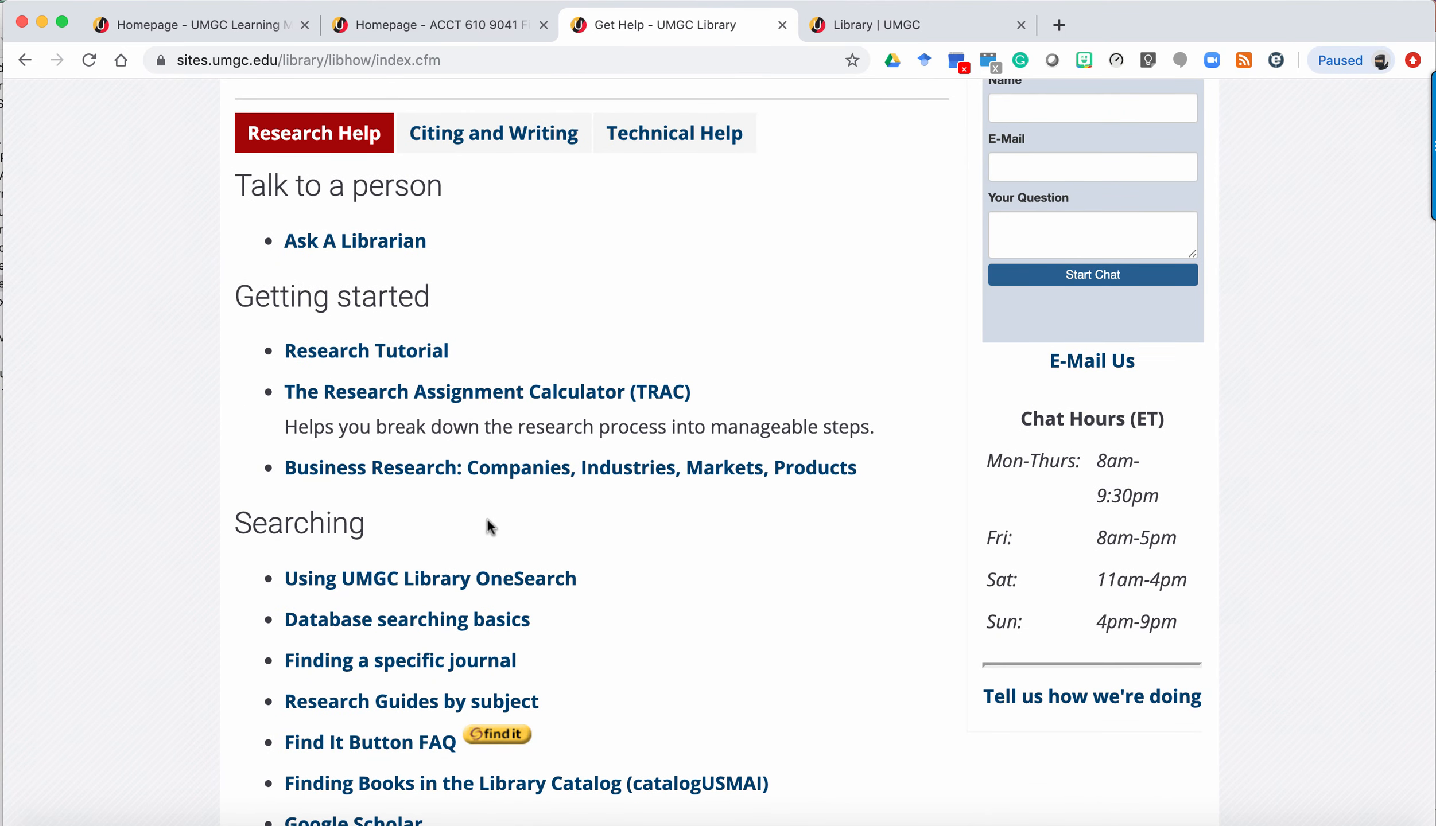
{"action": "mouse_move", "coordinate": [449, 479]}
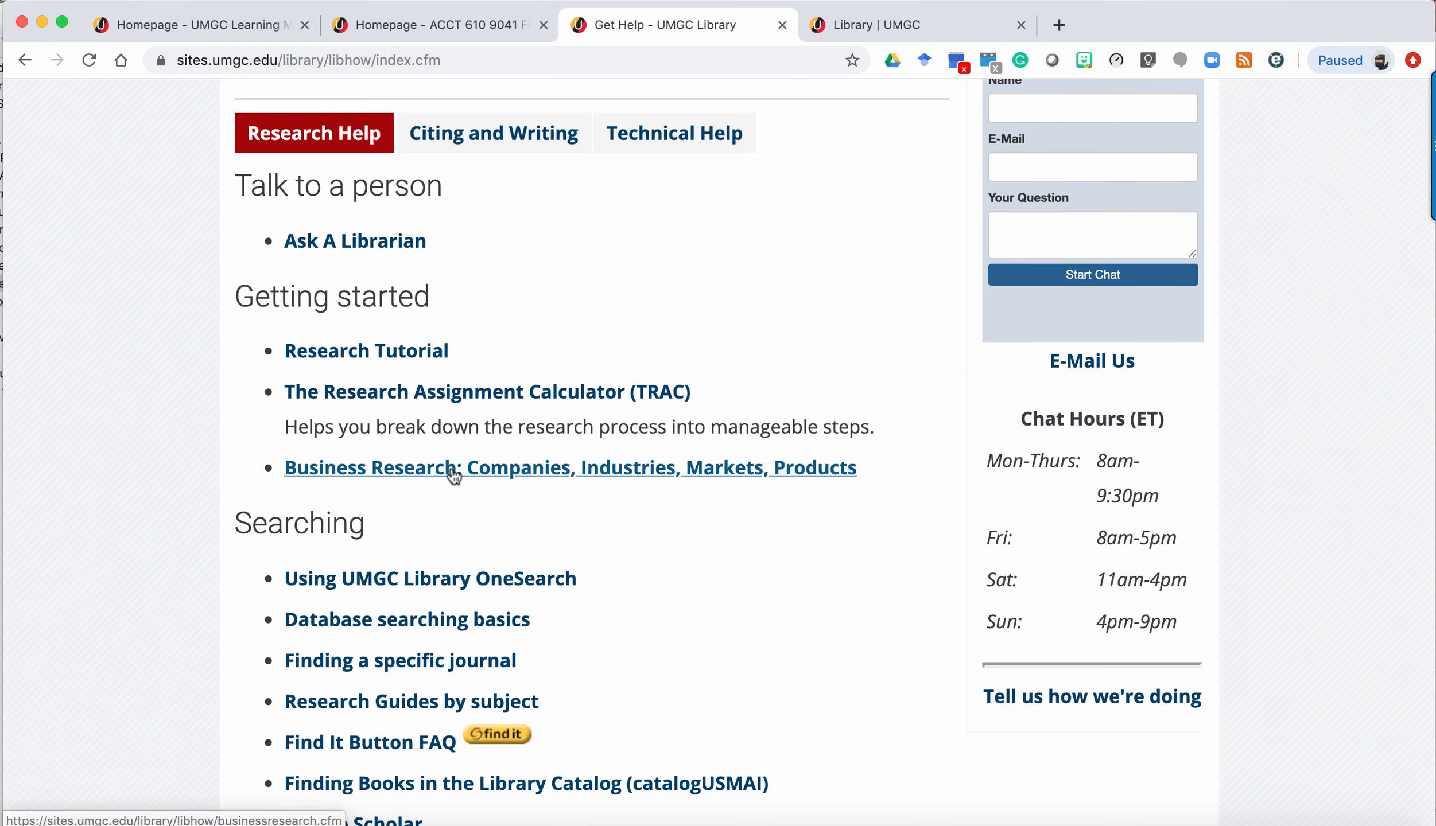
{"action": "left_click", "coordinate": [570, 468]}
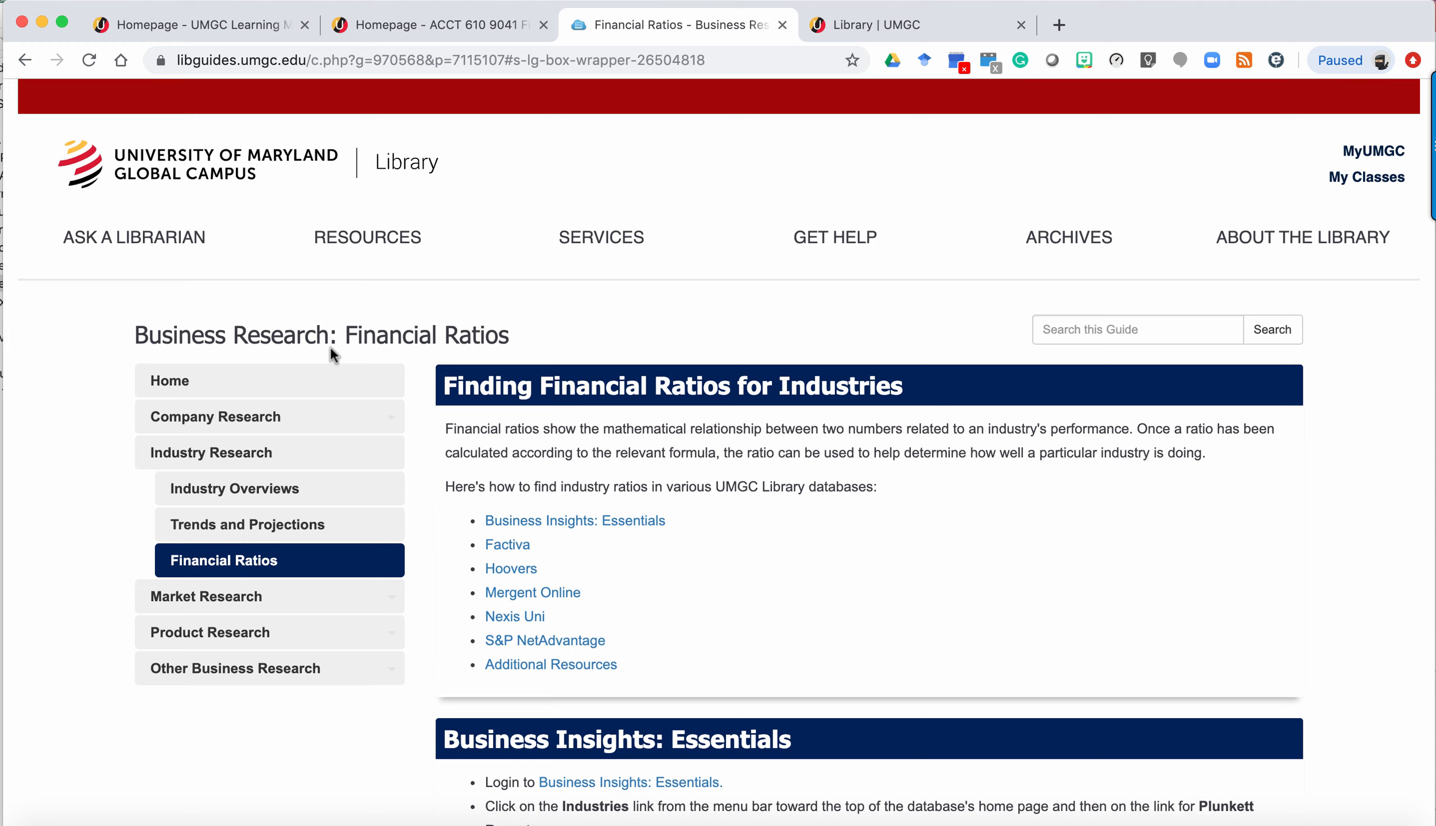
{"action": "mouse_move", "coordinate": [544, 410]}
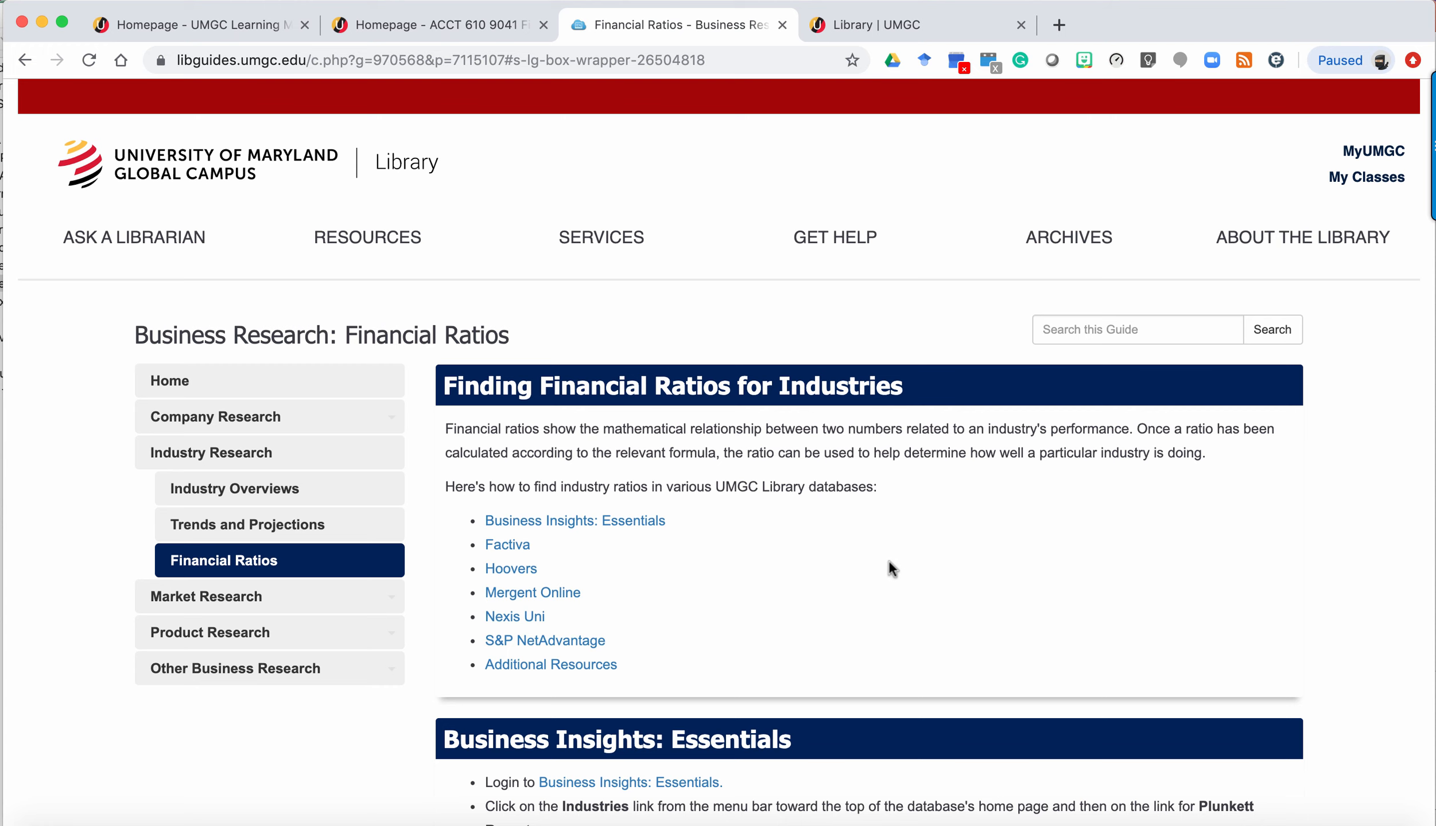
Use the guide's 'Login to Hoovers' link to reach the D&B Hoovers desktop
{"action": "scroll", "scroll_direction": "down", "scroll_amount": 3}
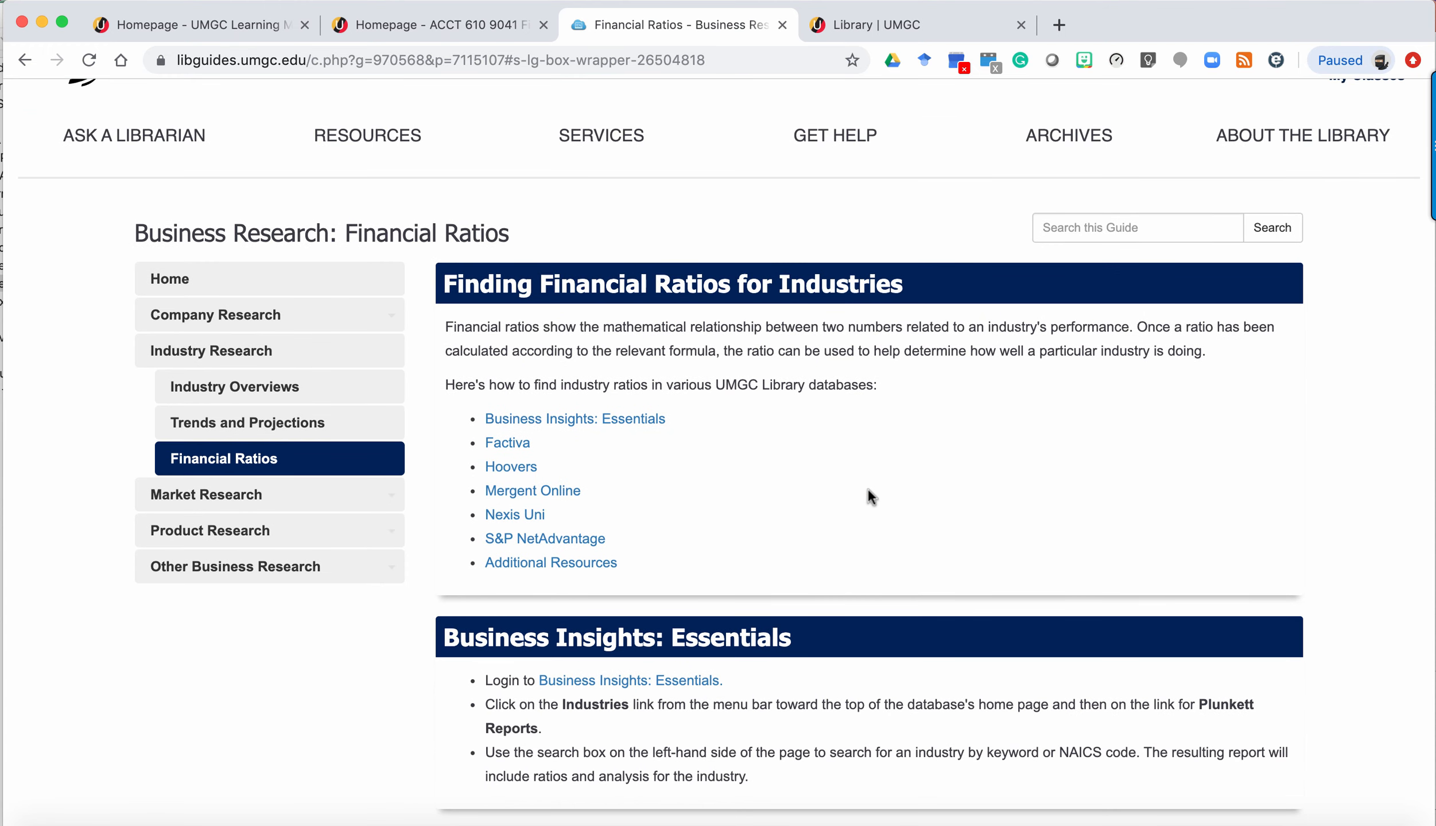
{"action": "scroll", "scroll_direction": "down", "scroll_amount": 3}
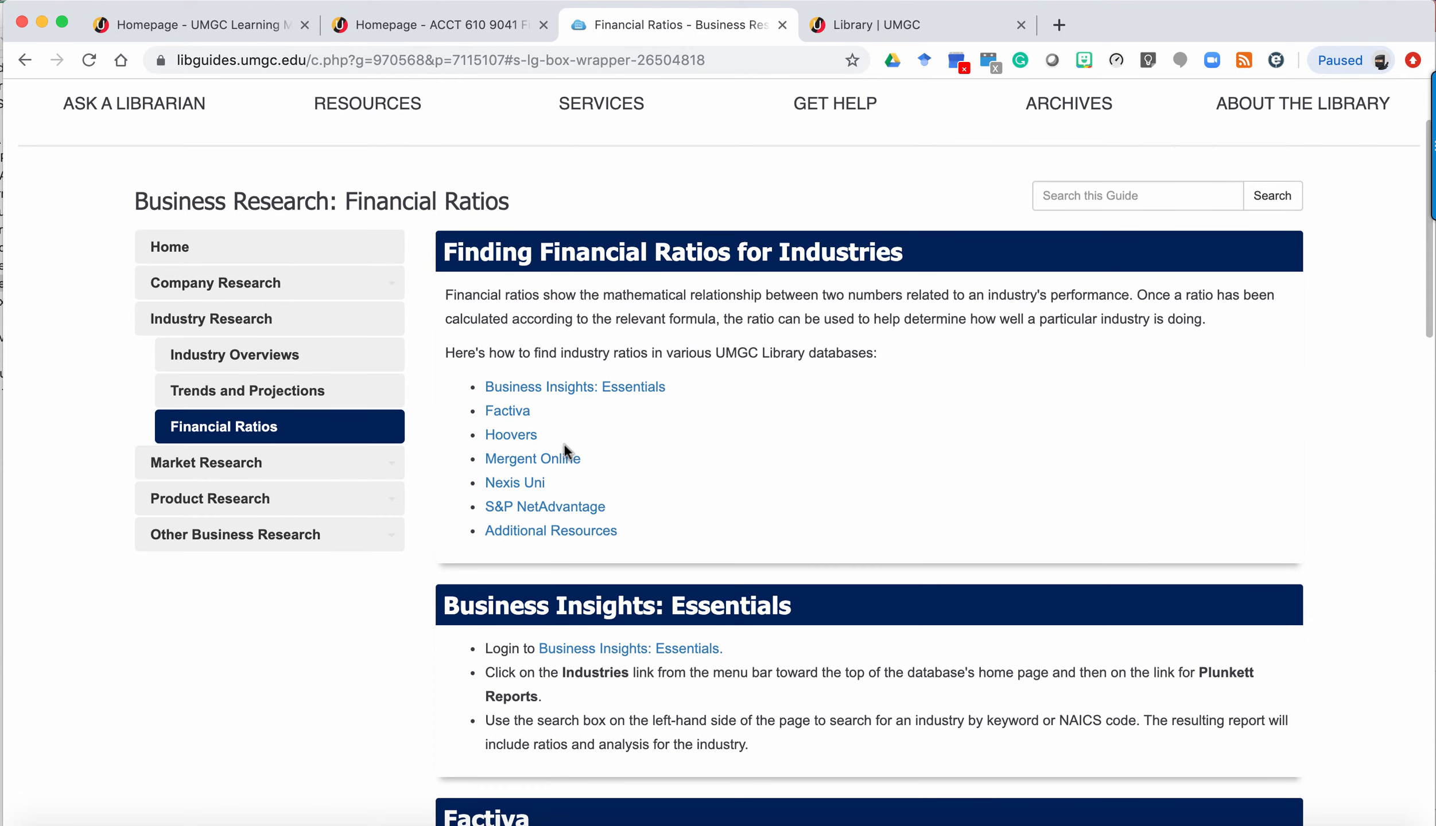
{"action": "scroll", "scroll_direction": "down", "scroll_amount": 3}
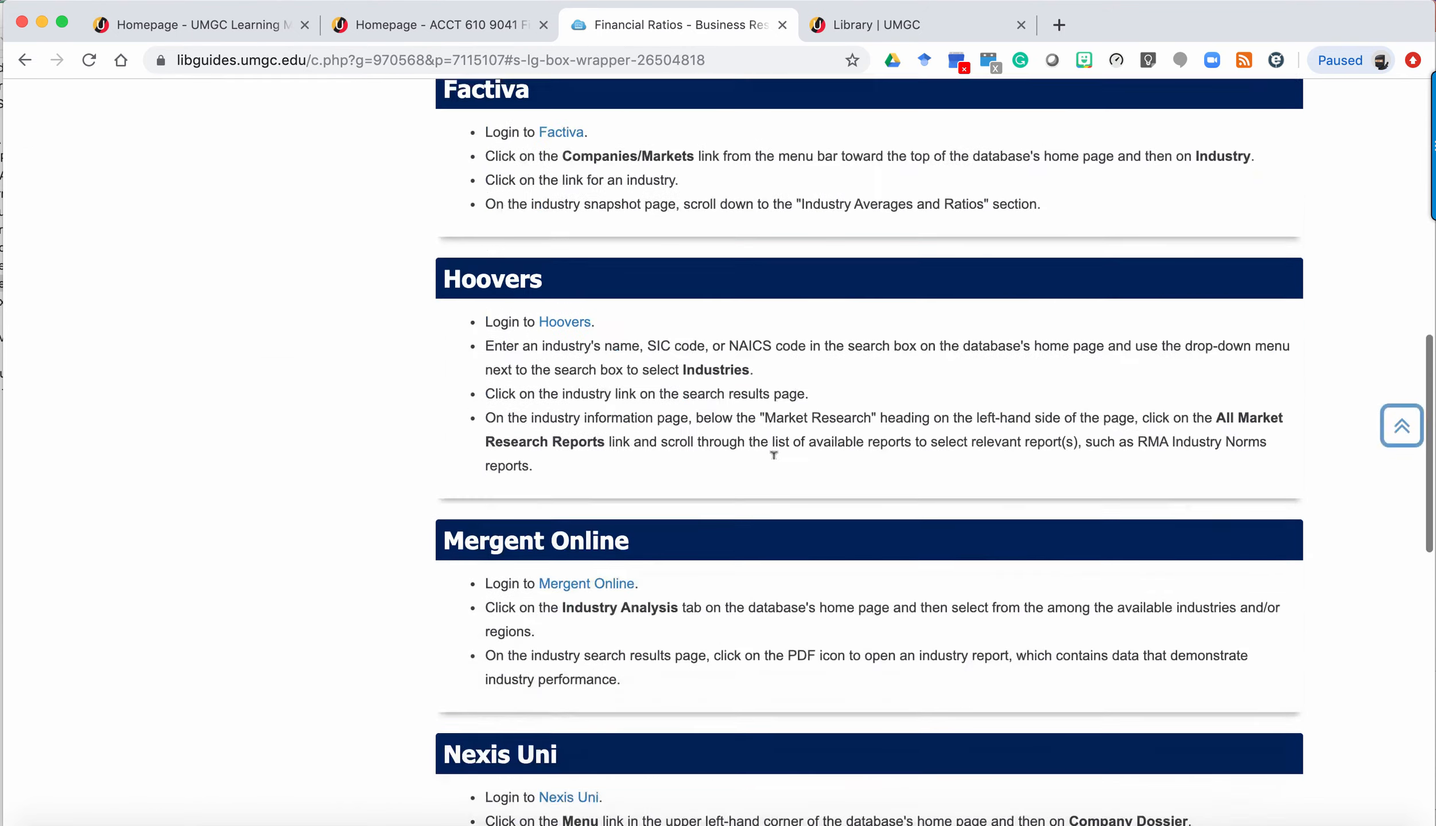
{"action": "scroll", "scroll_direction": "down", "scroll_amount": 3}
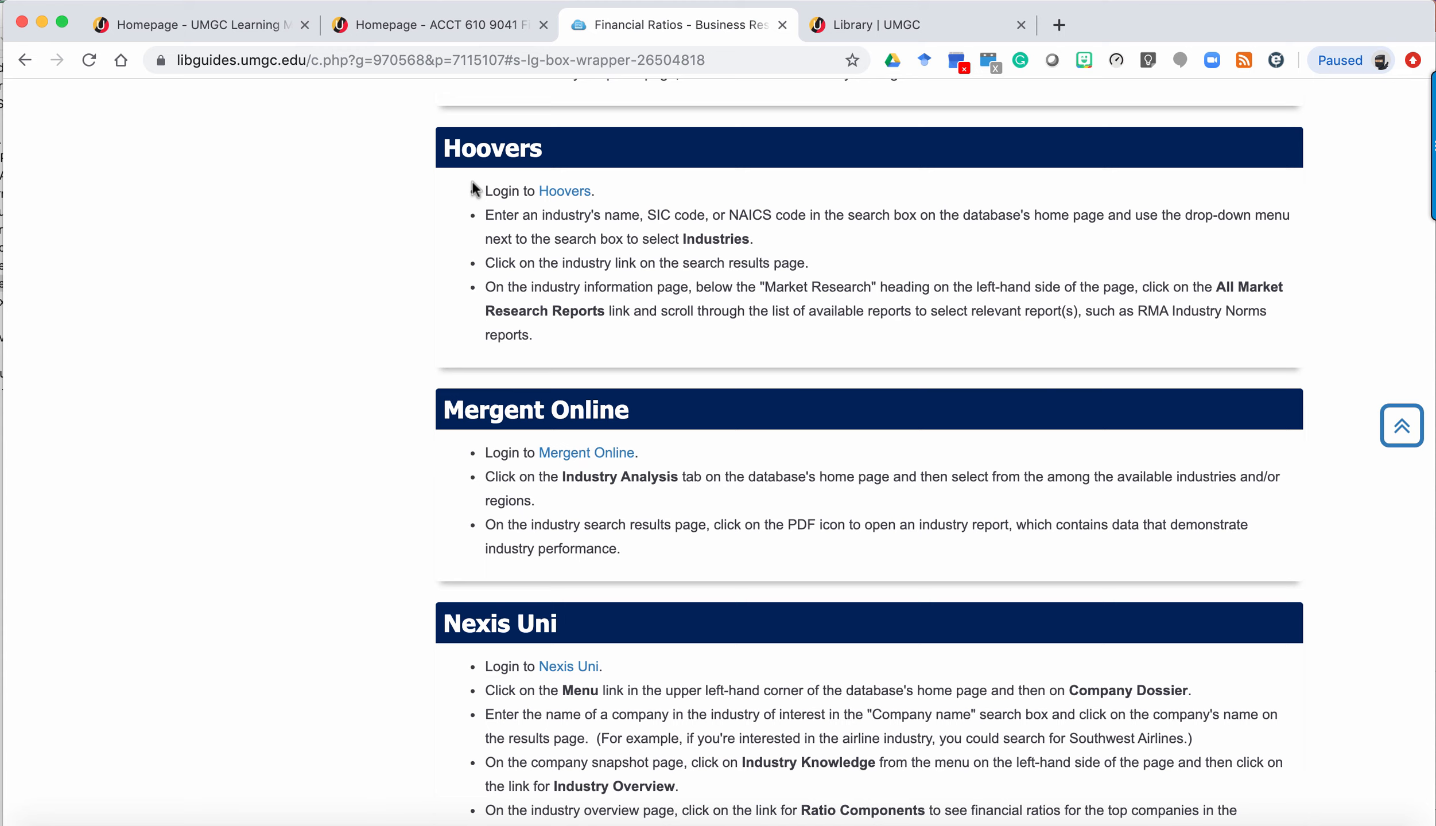
{"action": "mouse_move", "coordinate": [565, 191]}
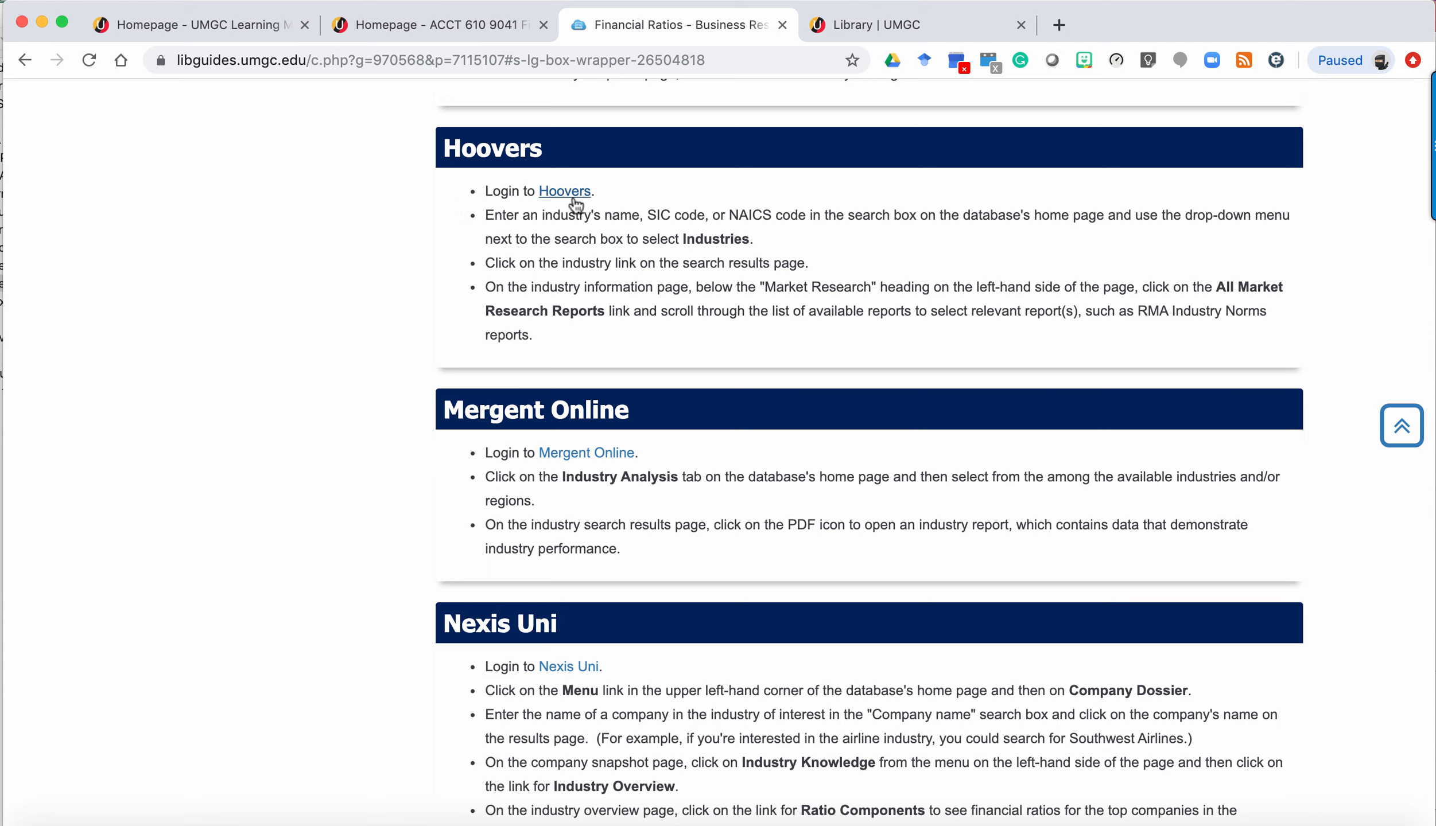
{"action": "left_click", "coordinate": [563, 190]}
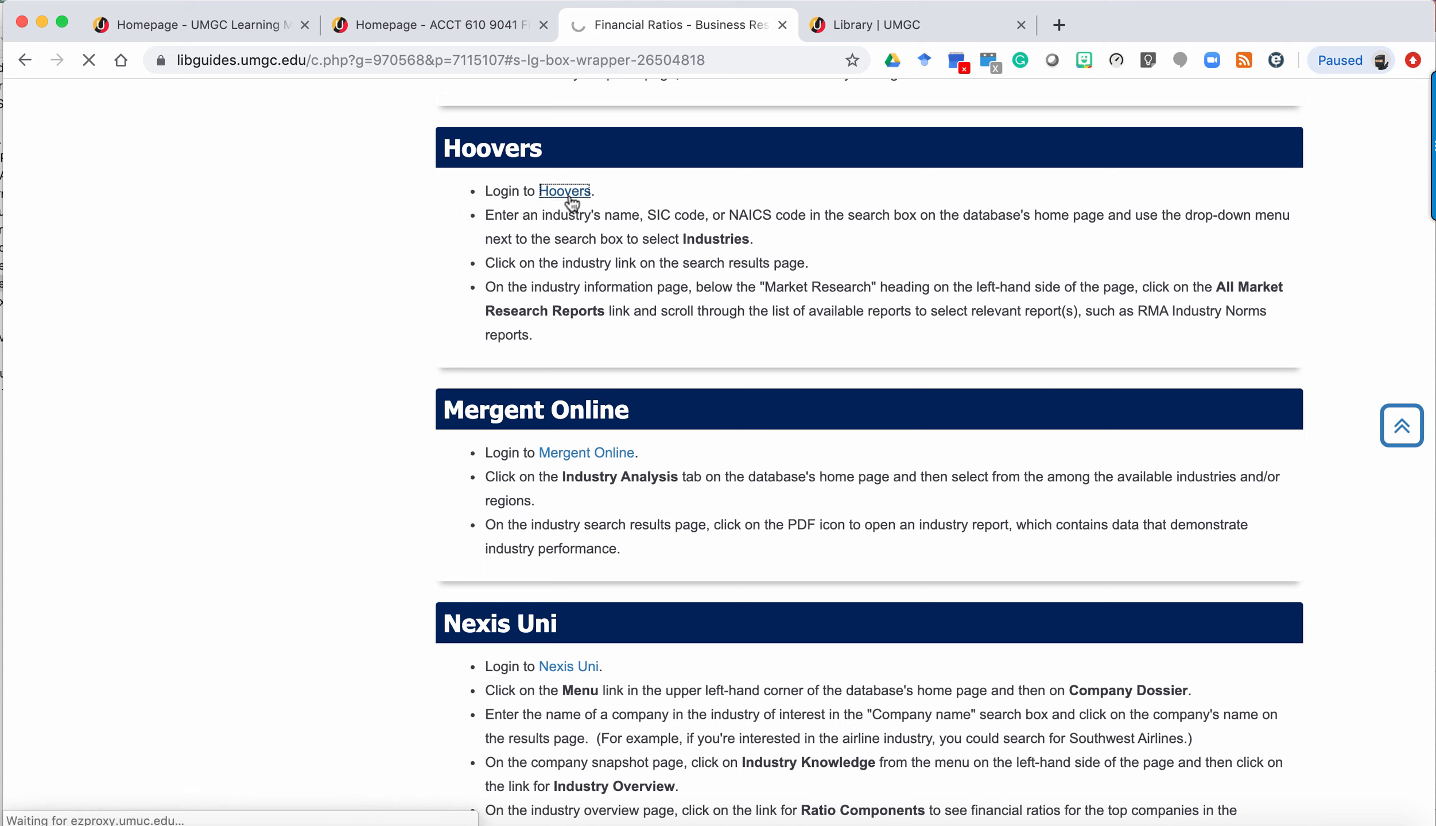
{"action": "left_click", "coordinate": [564, 191]}
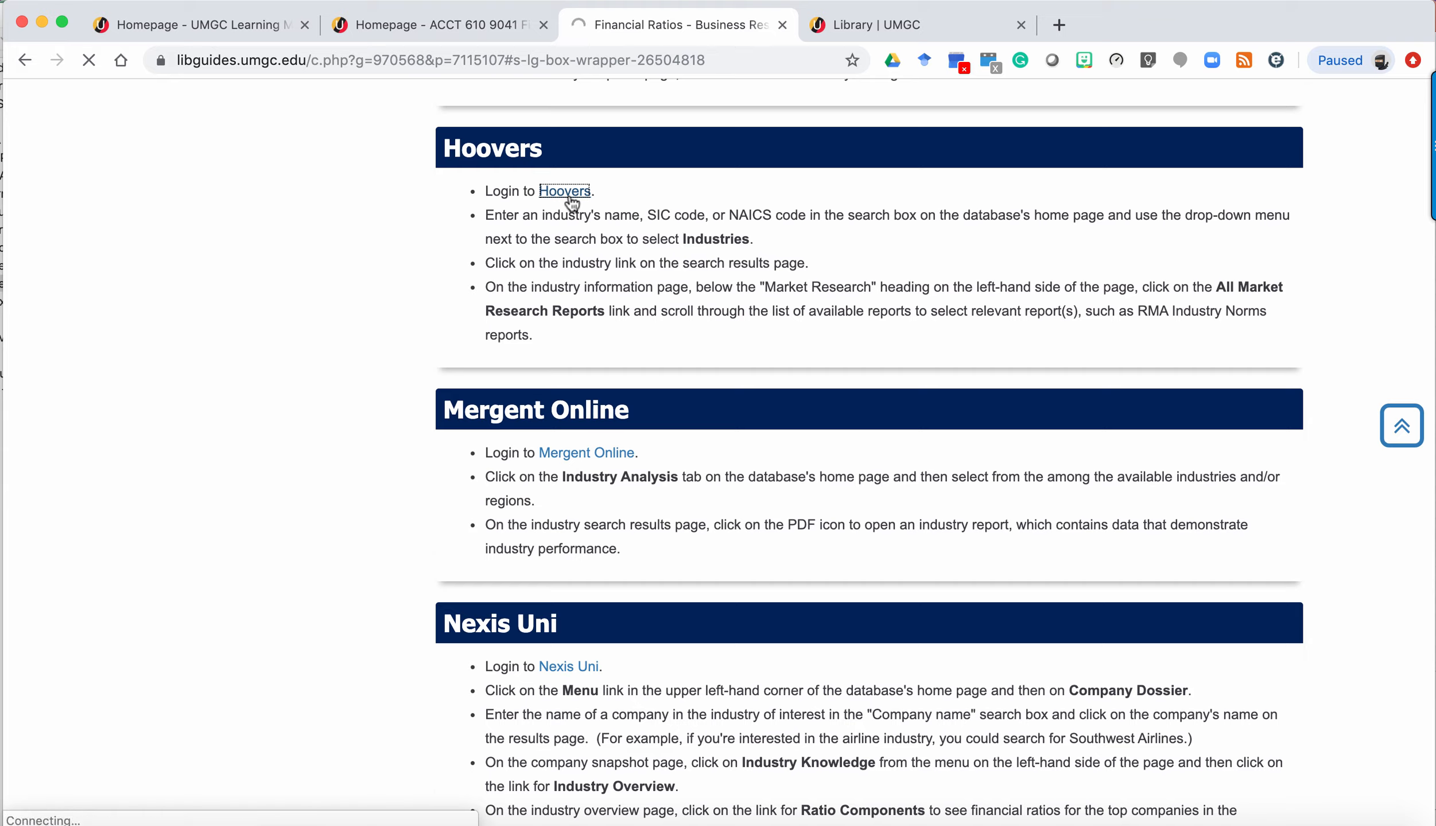
{"action": "left_click", "coordinate": [564, 191]}
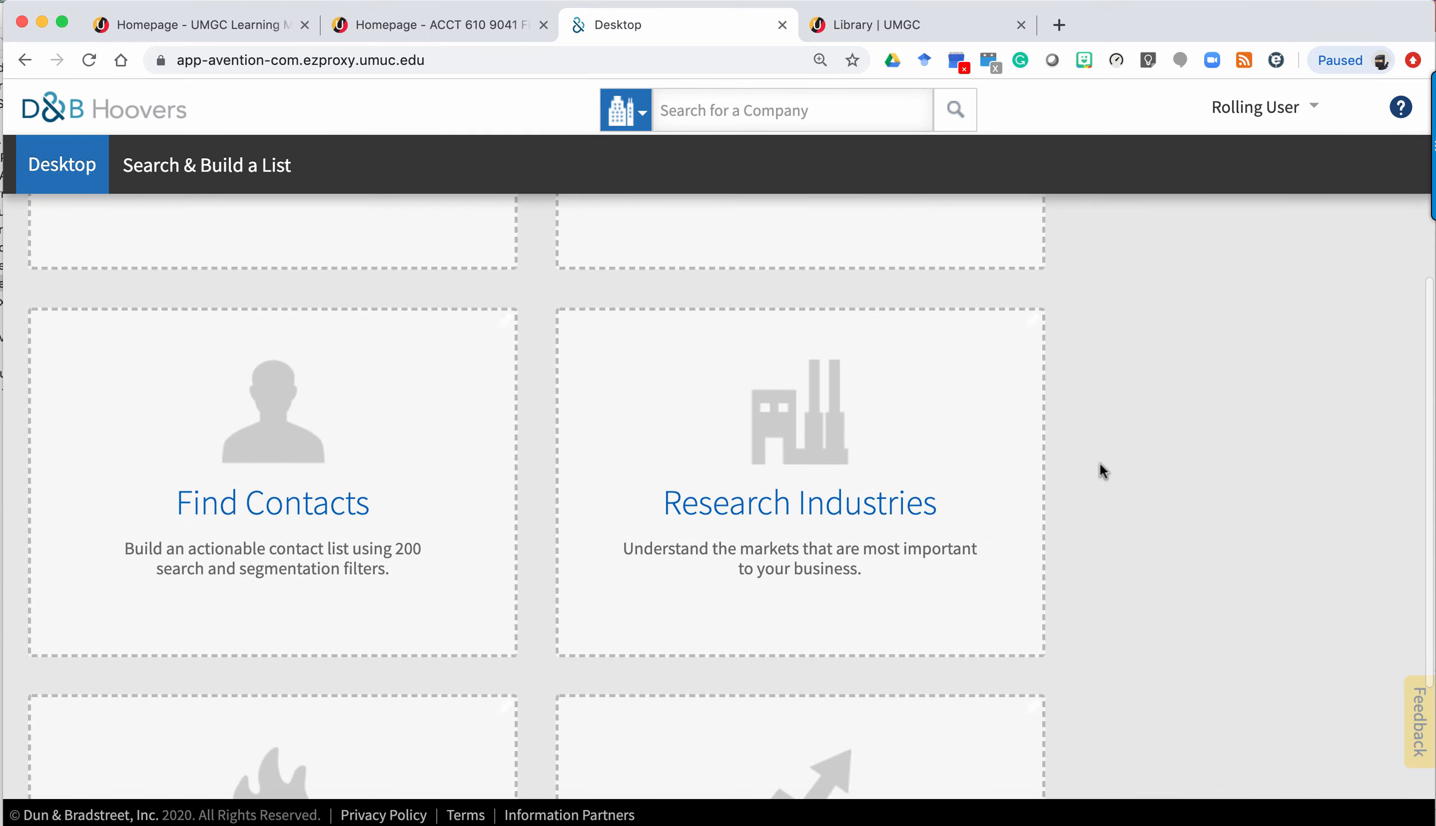
Start Research Industries to reach the Search Industries page
{"action": "left_click", "coordinate": [798, 502]}
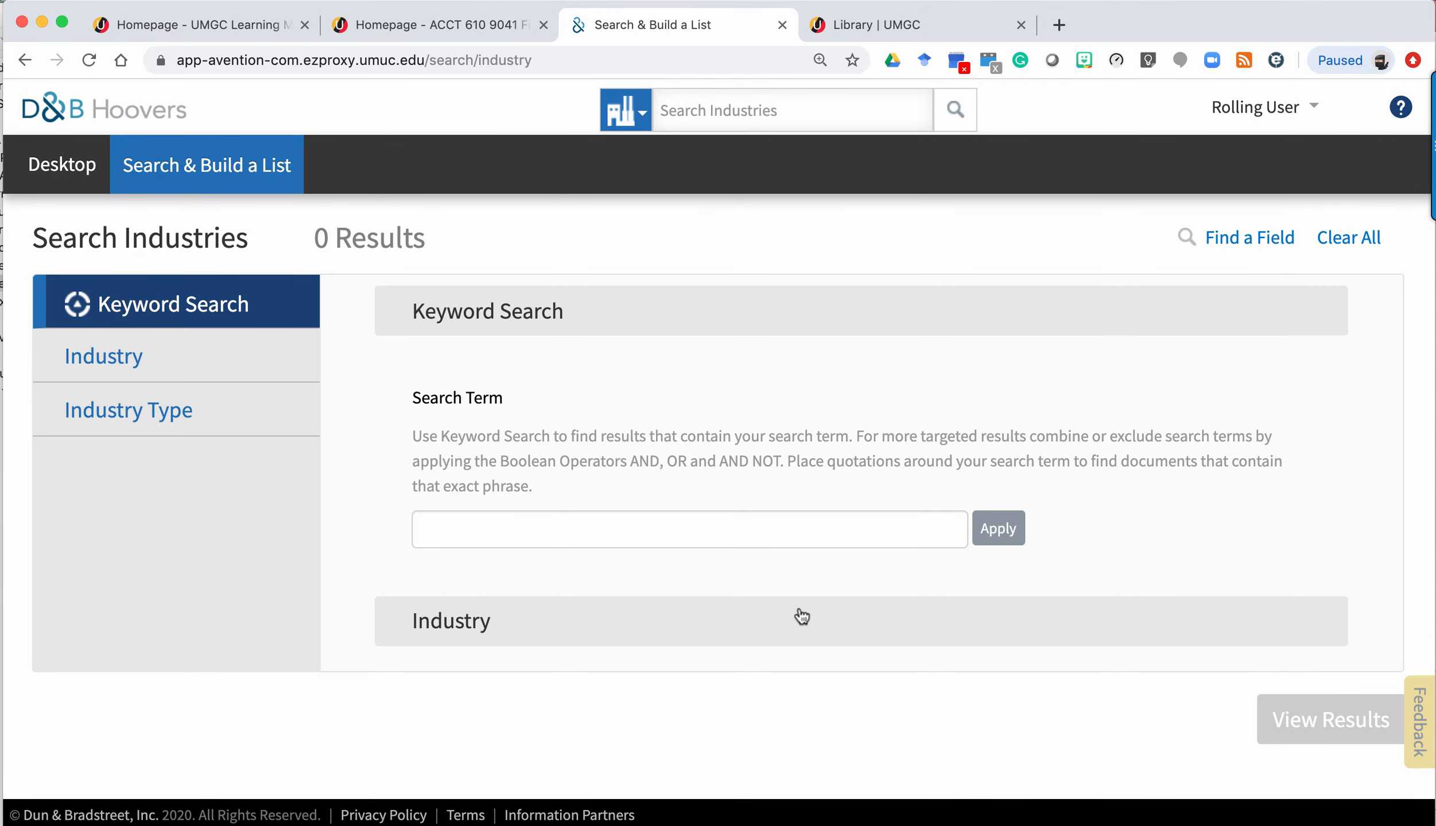
Show the Industry Source classification list under the Industry Type filters
{"action": "left_click", "coordinate": [635, 529]}
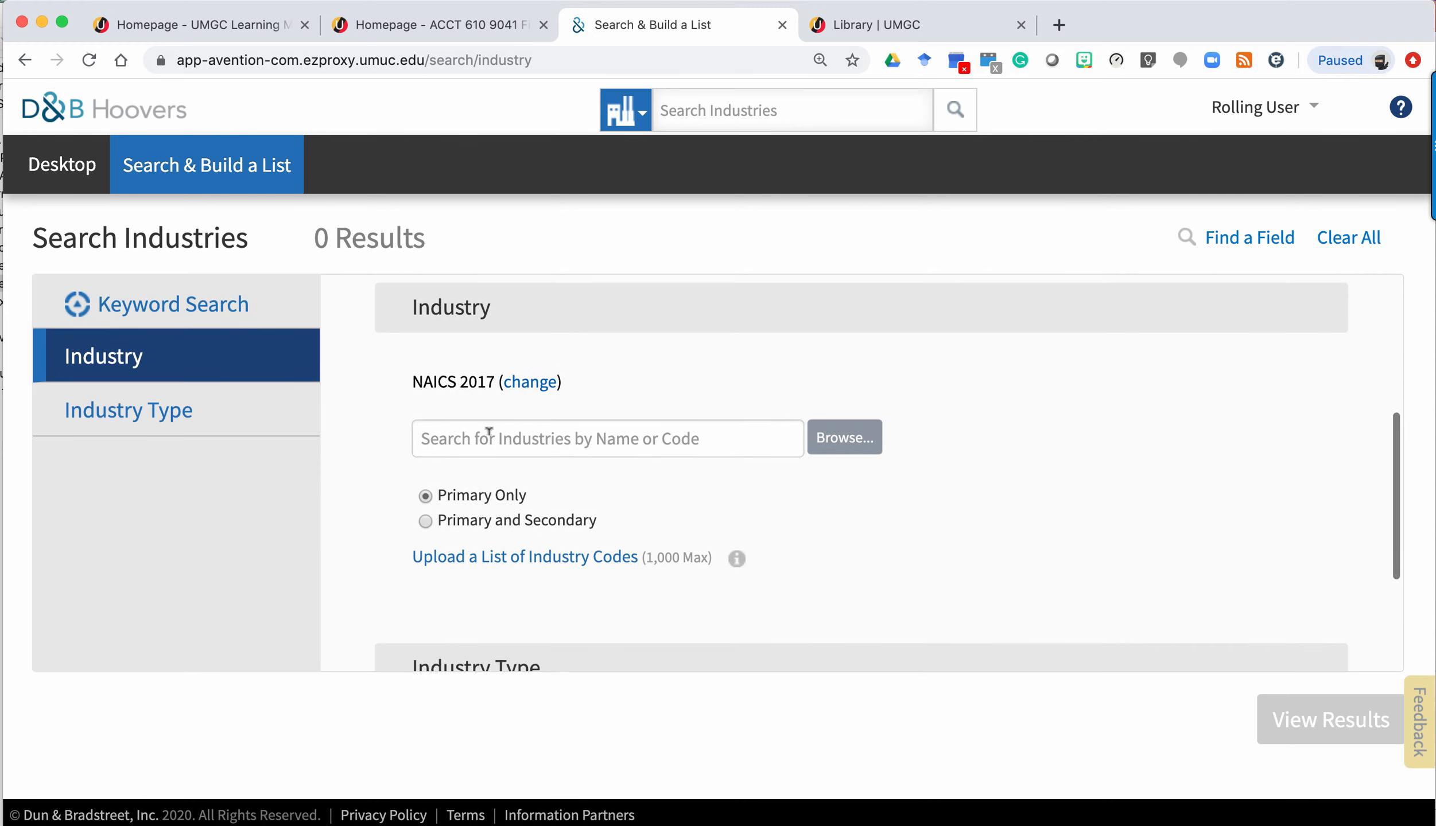
{"action": "left_click", "coordinate": [607, 439]}
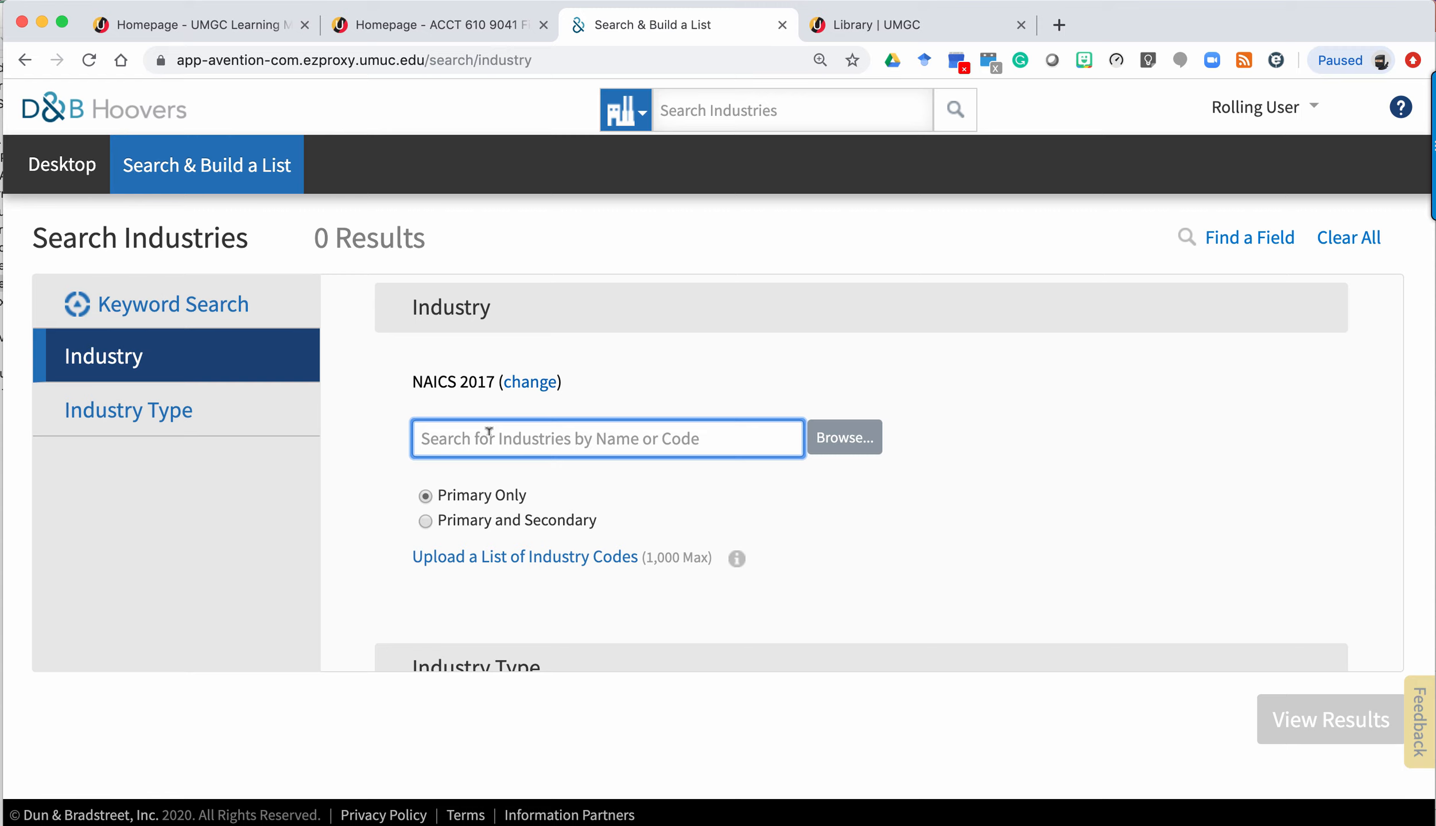
{"action": "left_click", "coordinate": [128, 410]}
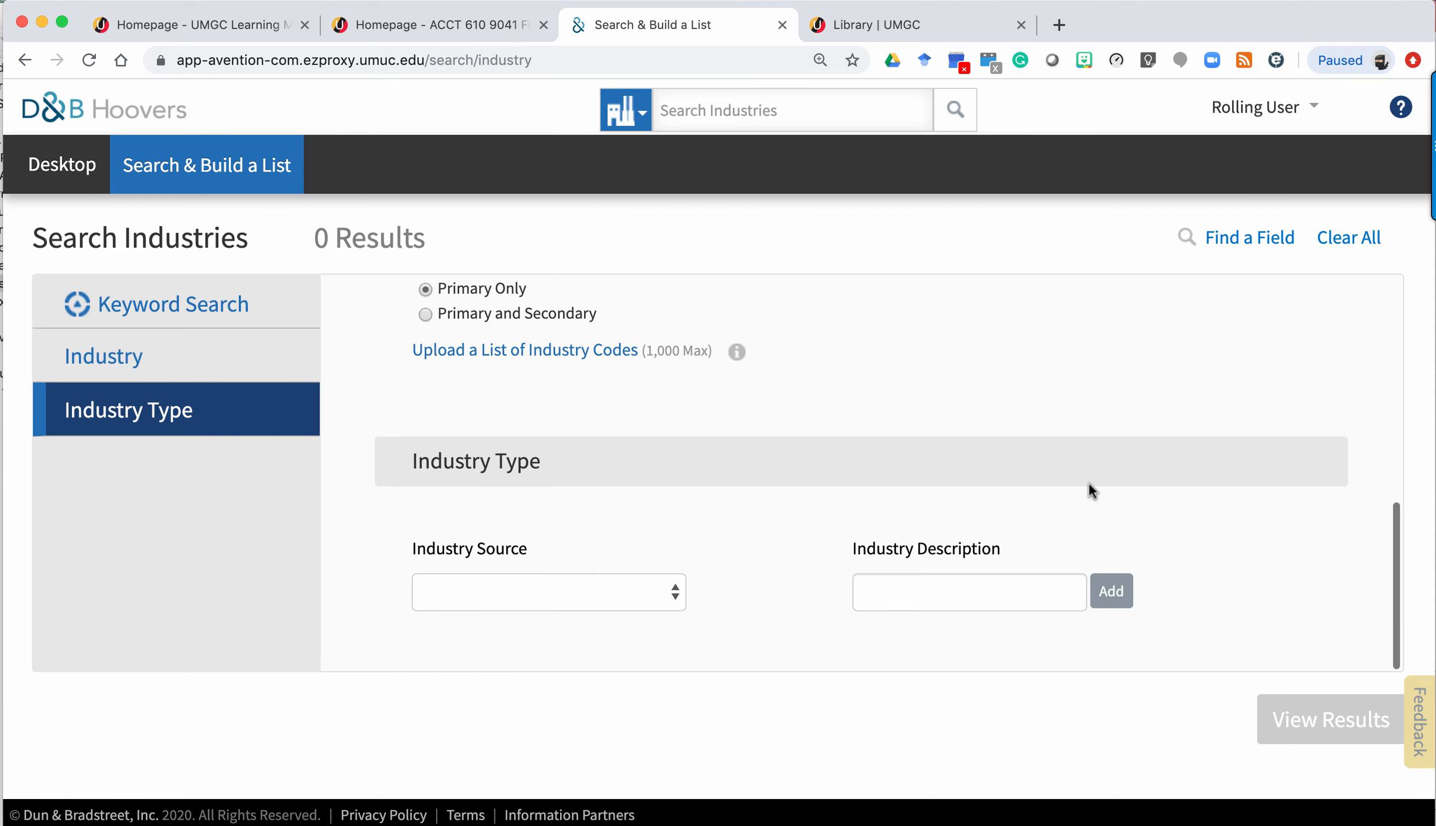
{"action": "left_click", "coordinate": [547, 592]}
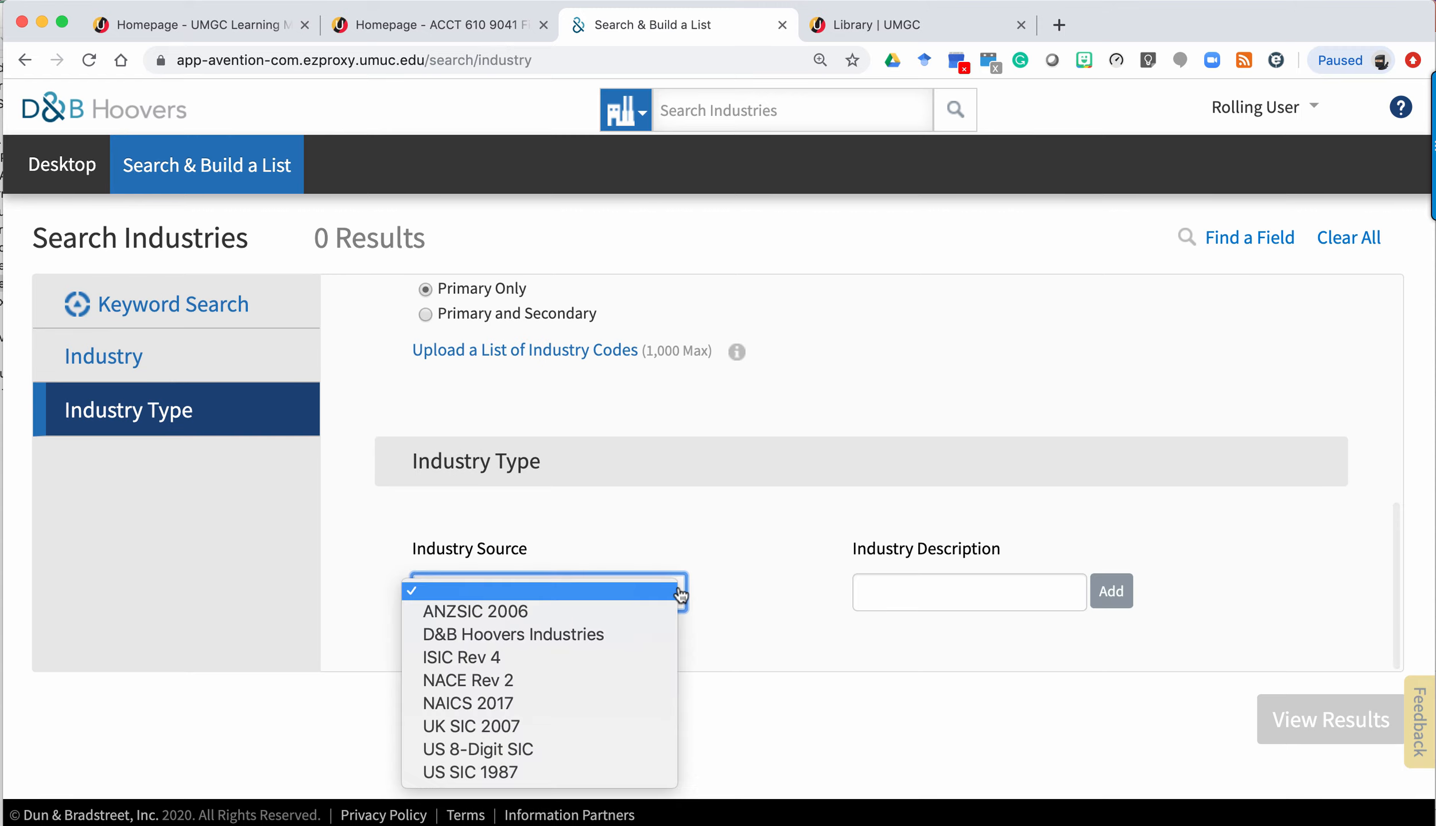